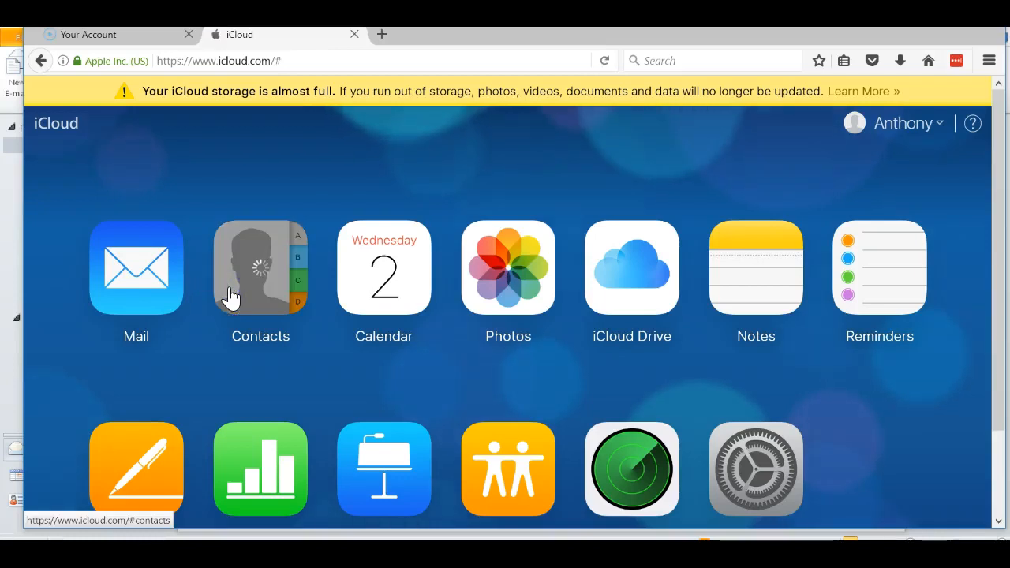
left_click(261, 267)
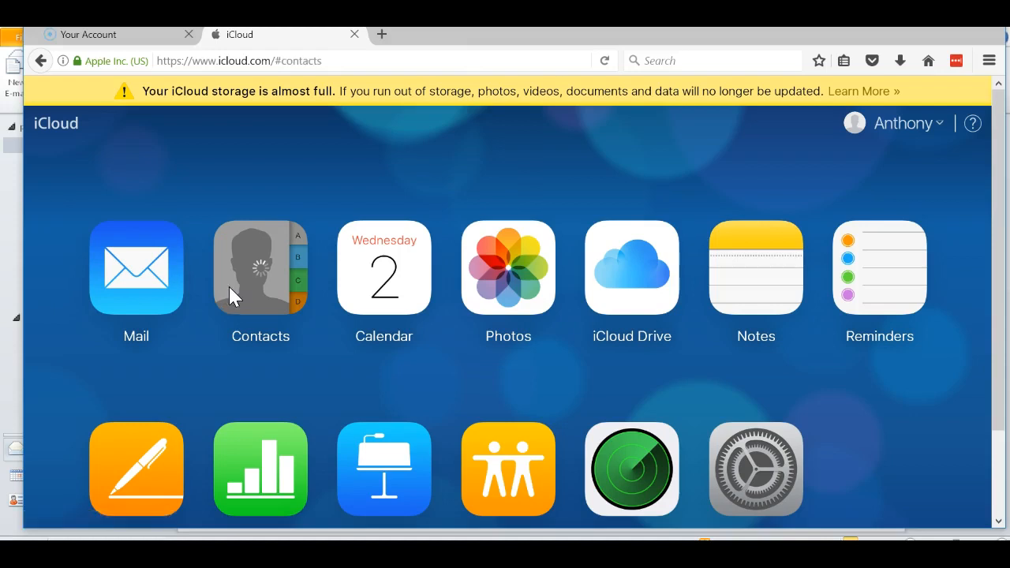
left_click(261, 268)
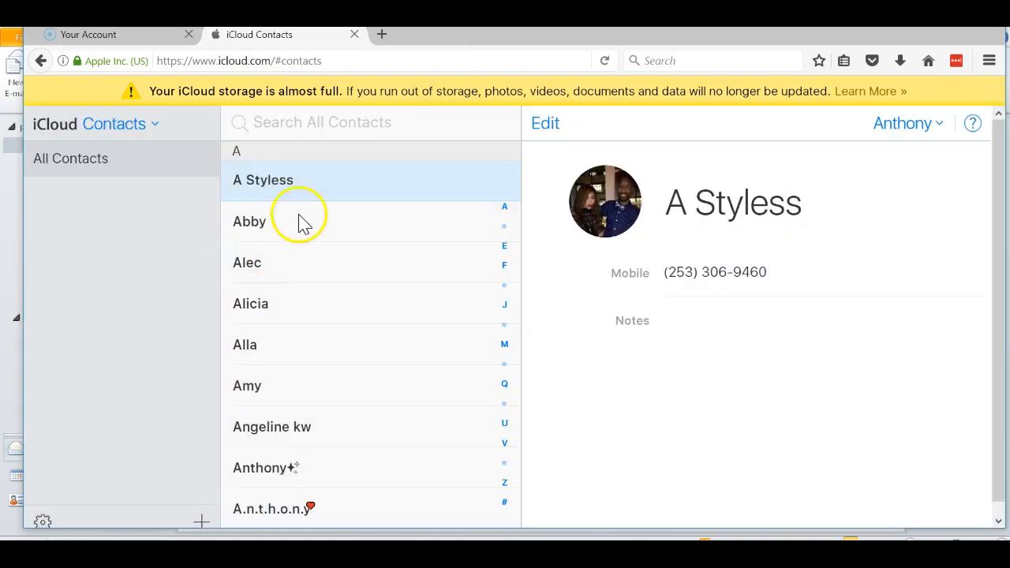
Step: Scroll through the contact list and select all 94 contacts
scroll("down", 3)
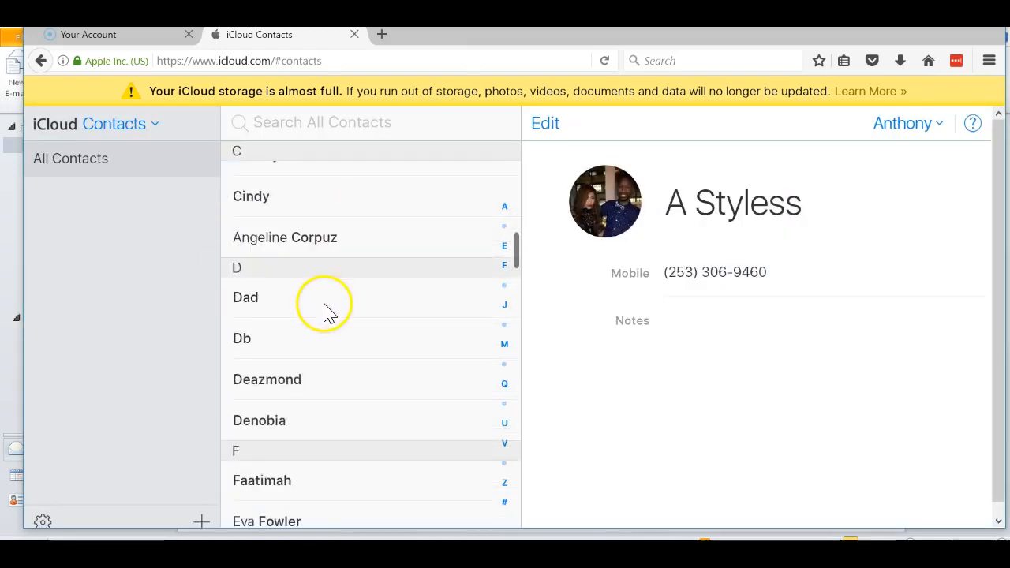
scroll("down", 3)
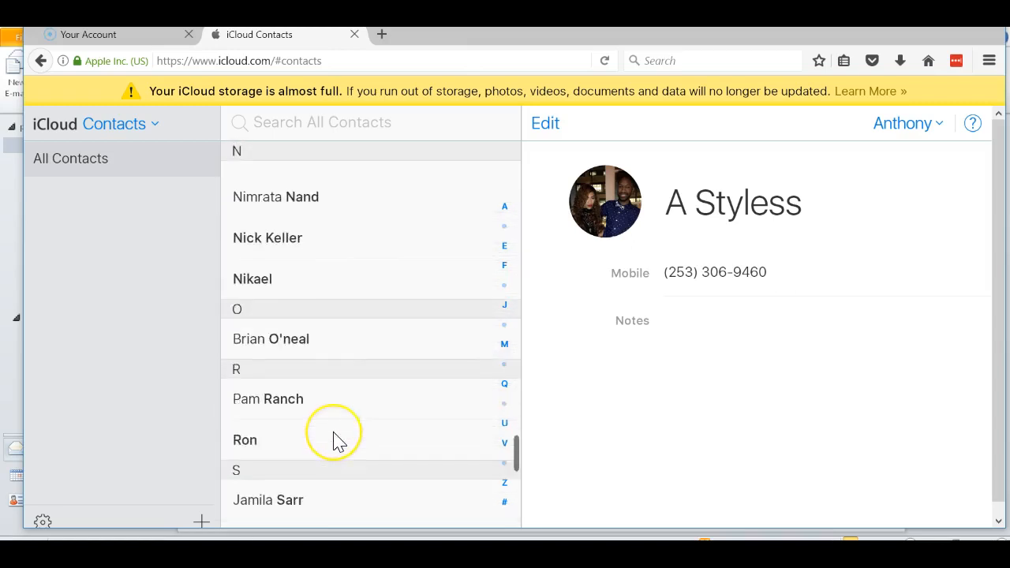
scroll("down", 3)
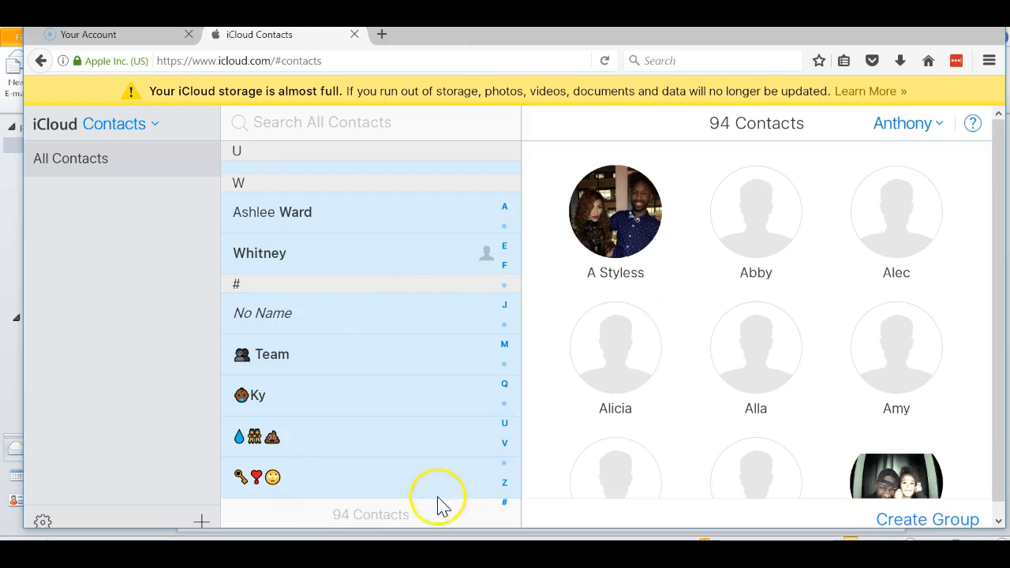
mouse_move(42, 522)
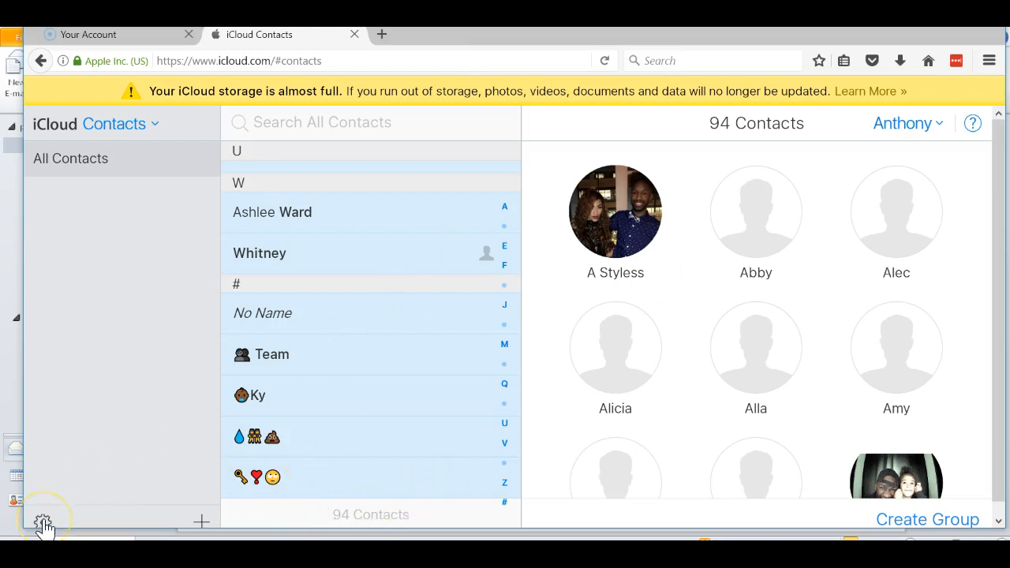
left_click(43, 521)
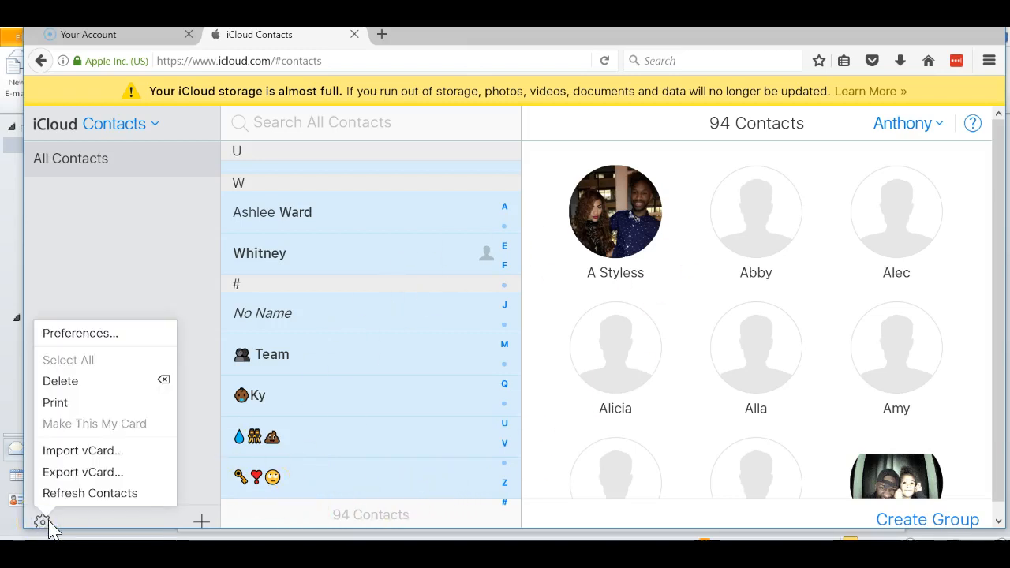
left_click(83, 472)
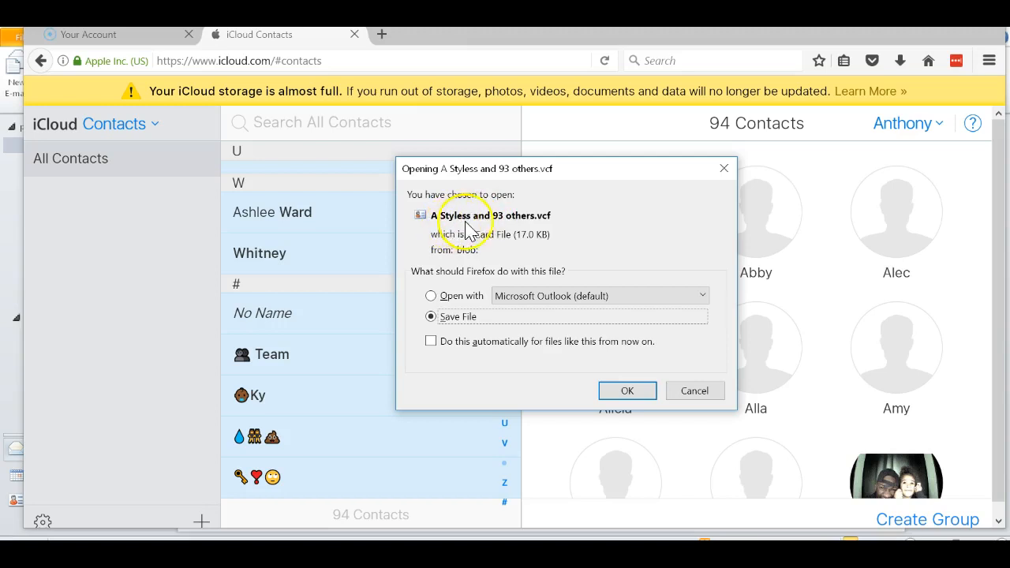
mouse_move(543, 224)
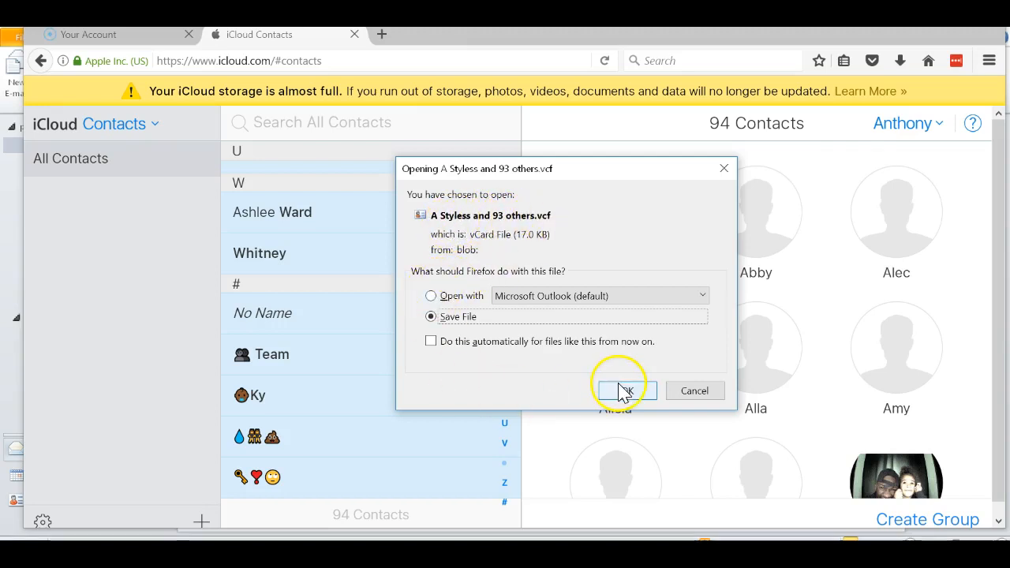
Step: Confirm the Firefox save prompt with OK, then cancel the Save As dialog
left_click(626, 391)
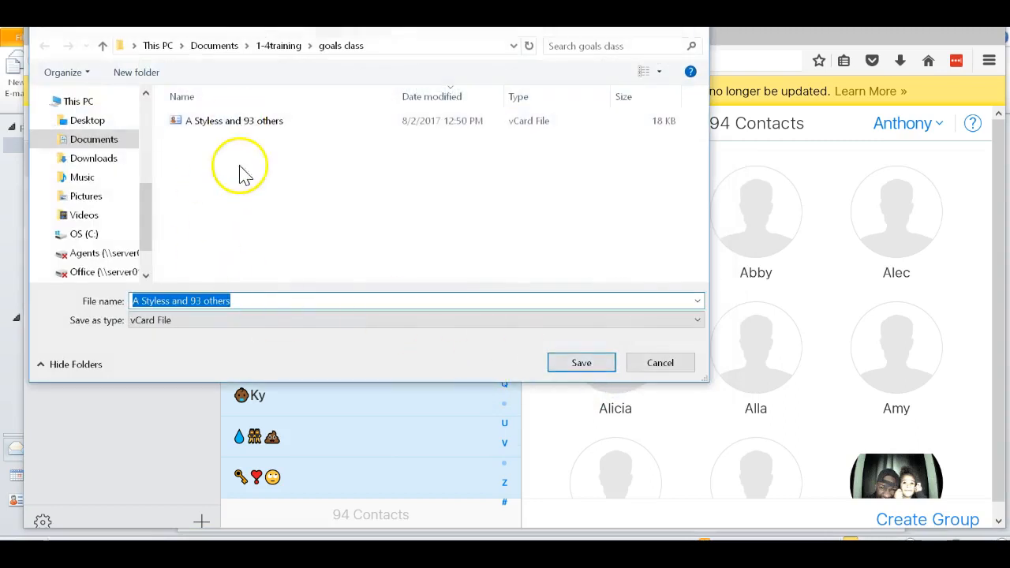
mouse_move(660, 363)
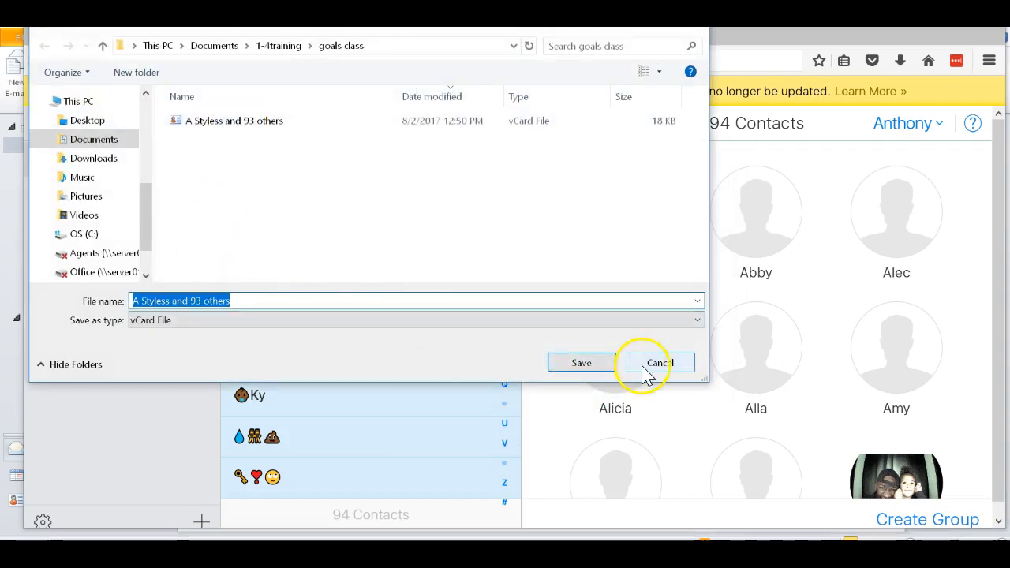
left_click(659, 363)
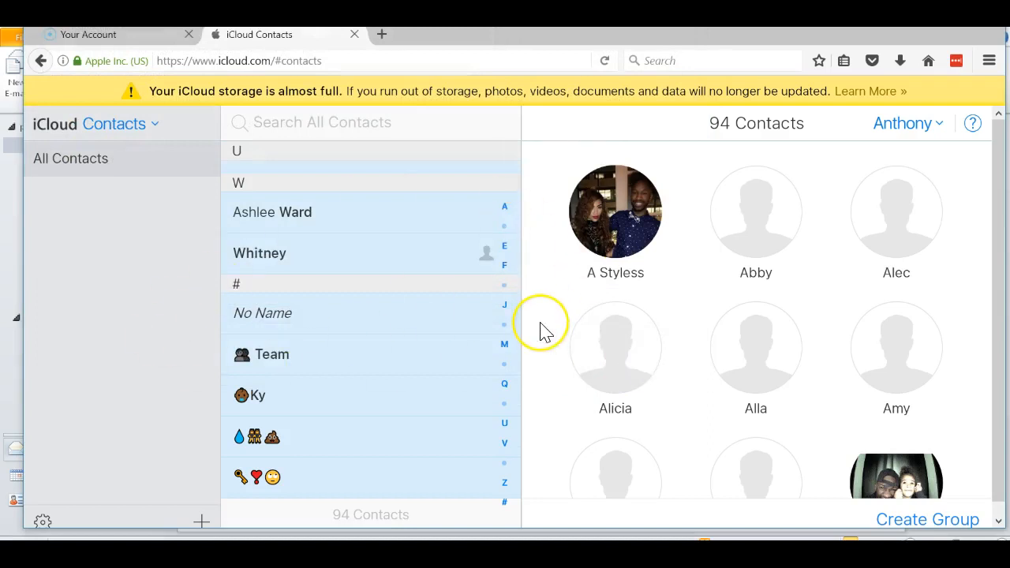
mouse_move(545, 327)
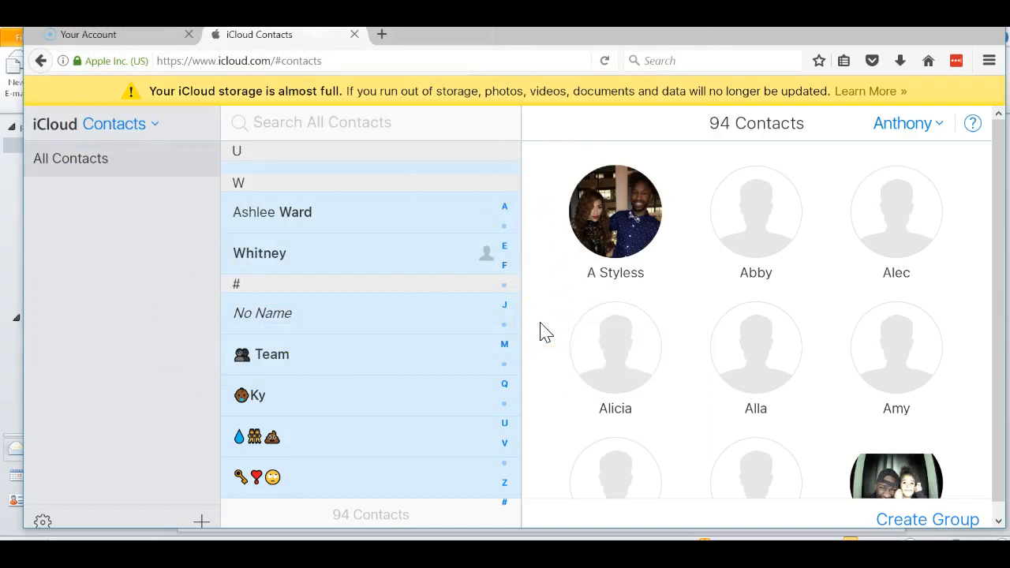